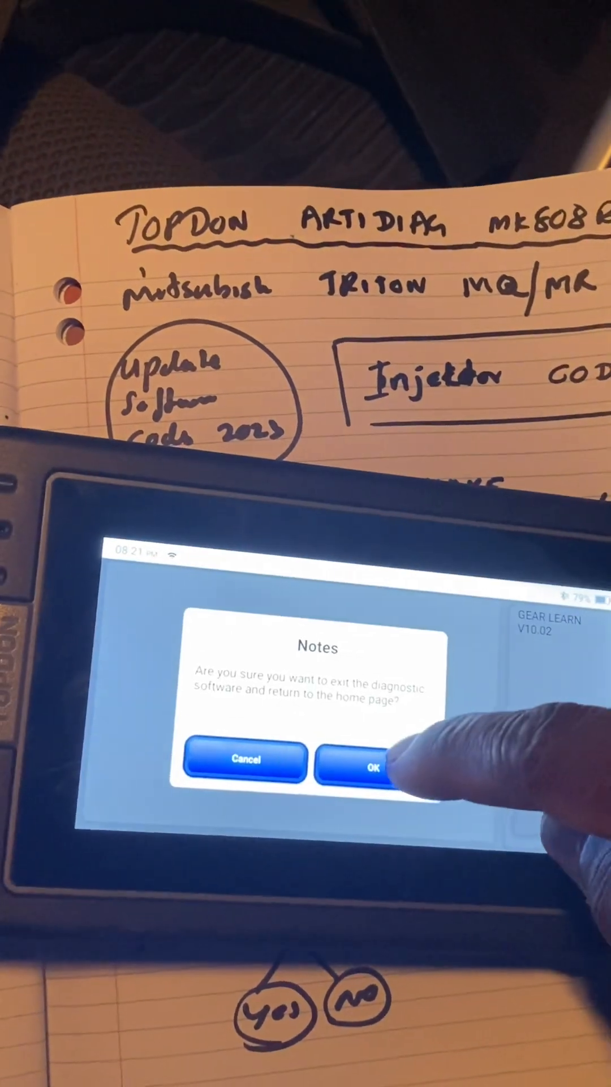
# Step: Confirm exiting the Gear Learn software to head toward the injector function
pyautogui.click(371, 769)
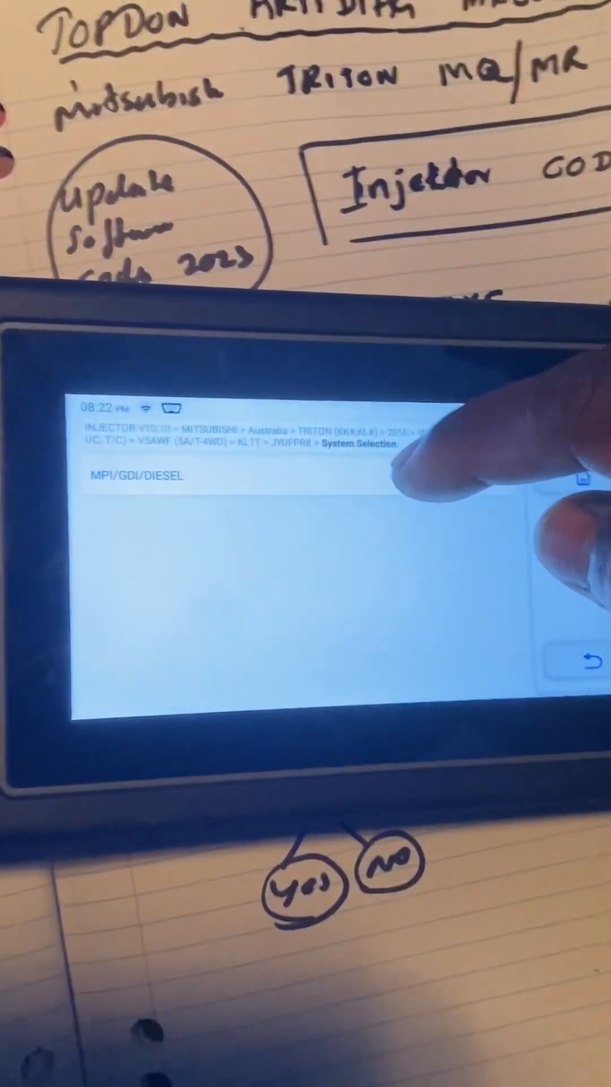
# Step: Enter the MPI/GDI/DIESEL system and acknowledge the ECU communication message
pyautogui.click(153, 475)
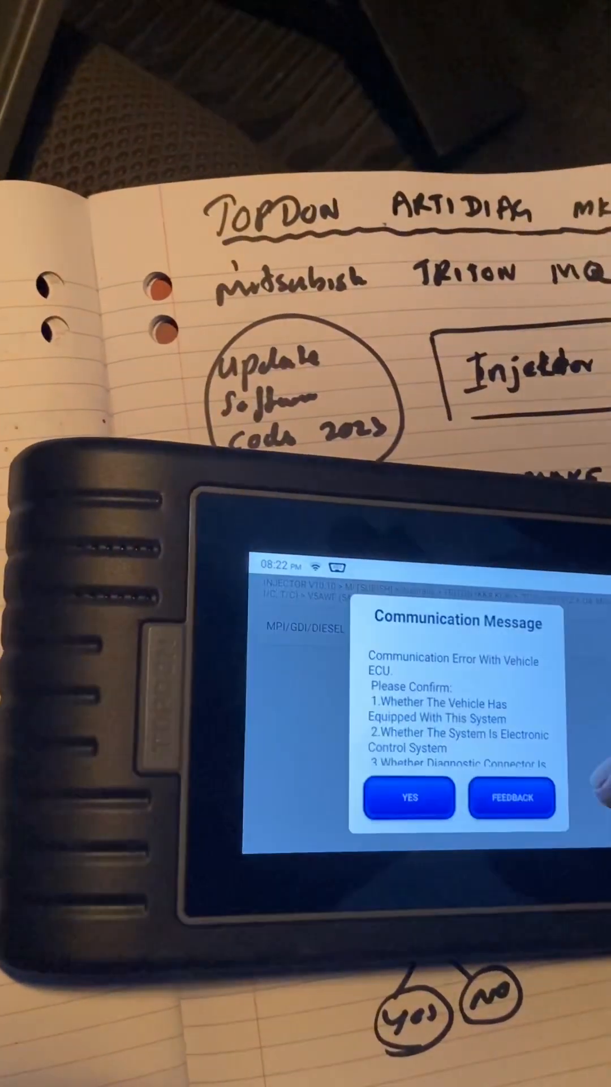
pyautogui.click(409, 797)
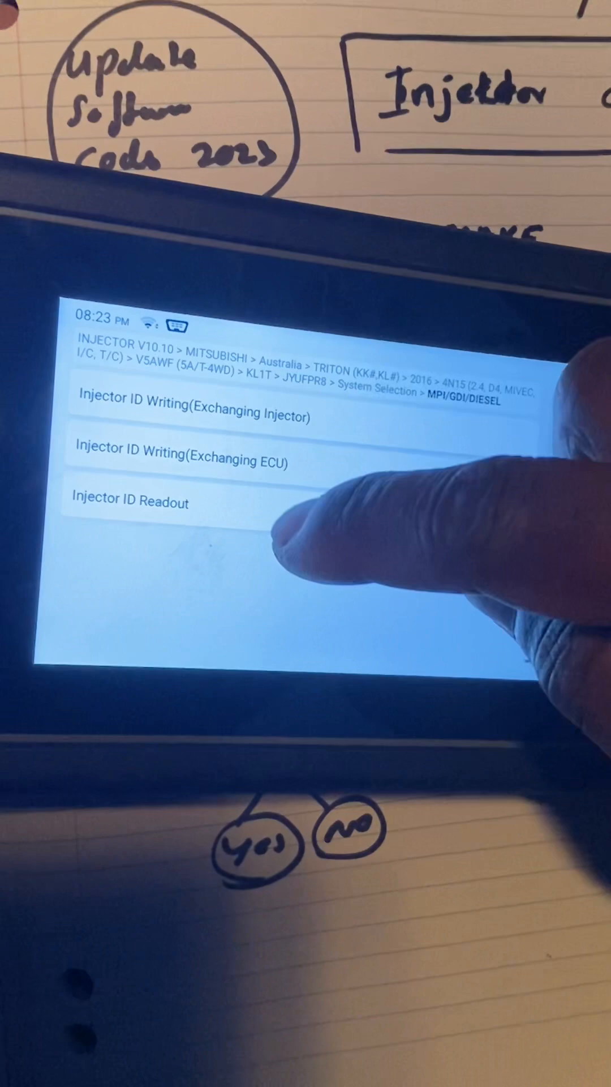
# Step: Run Injector ID Readout and dismiss the displayed injector IDs
pyautogui.click(131, 502)
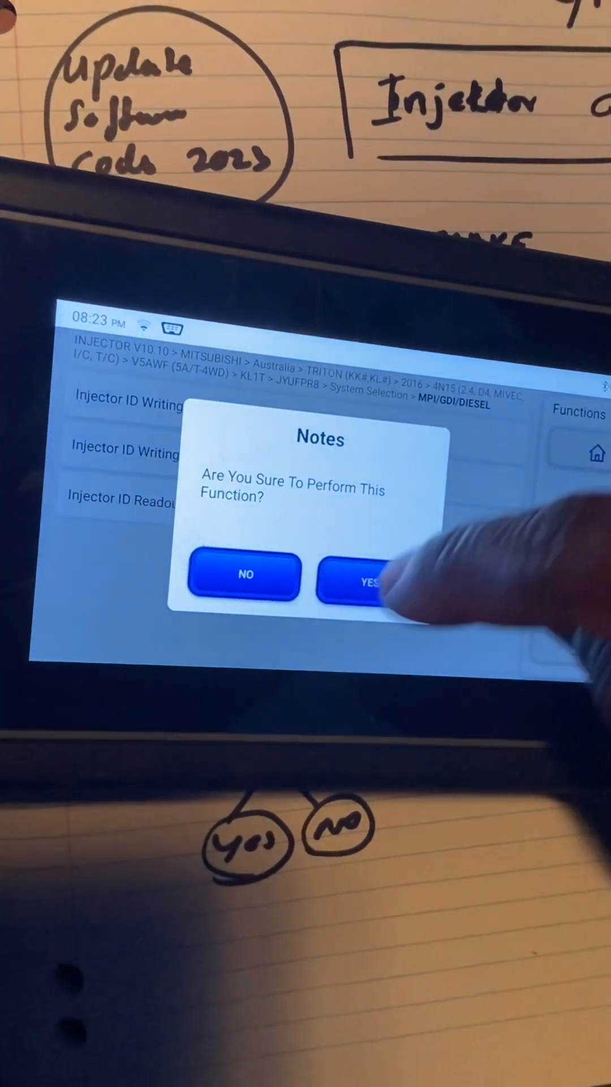
pyautogui.click(363, 578)
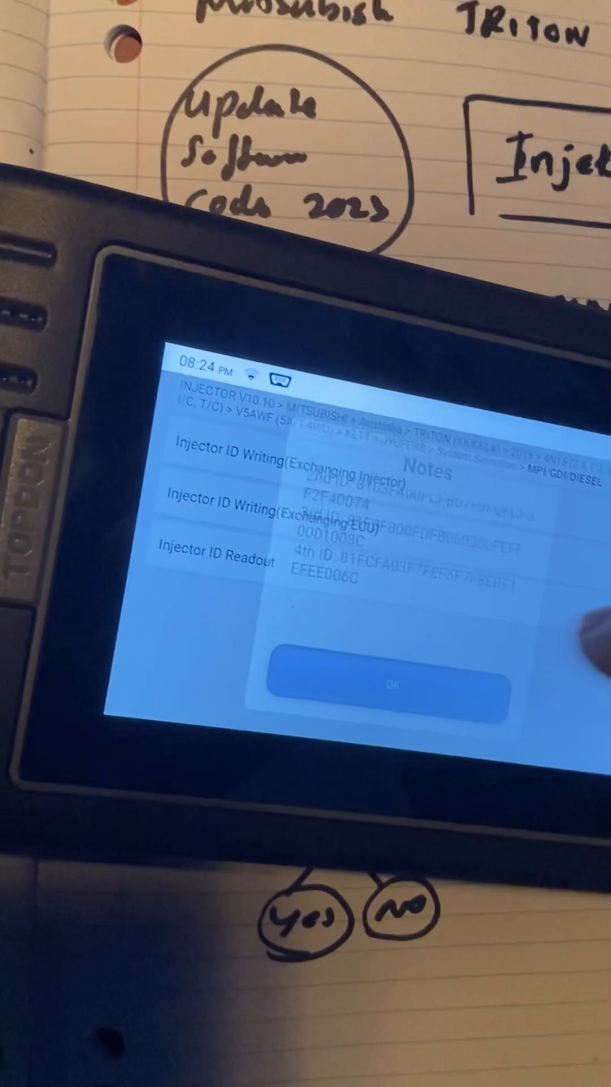
pyautogui.click(392, 684)
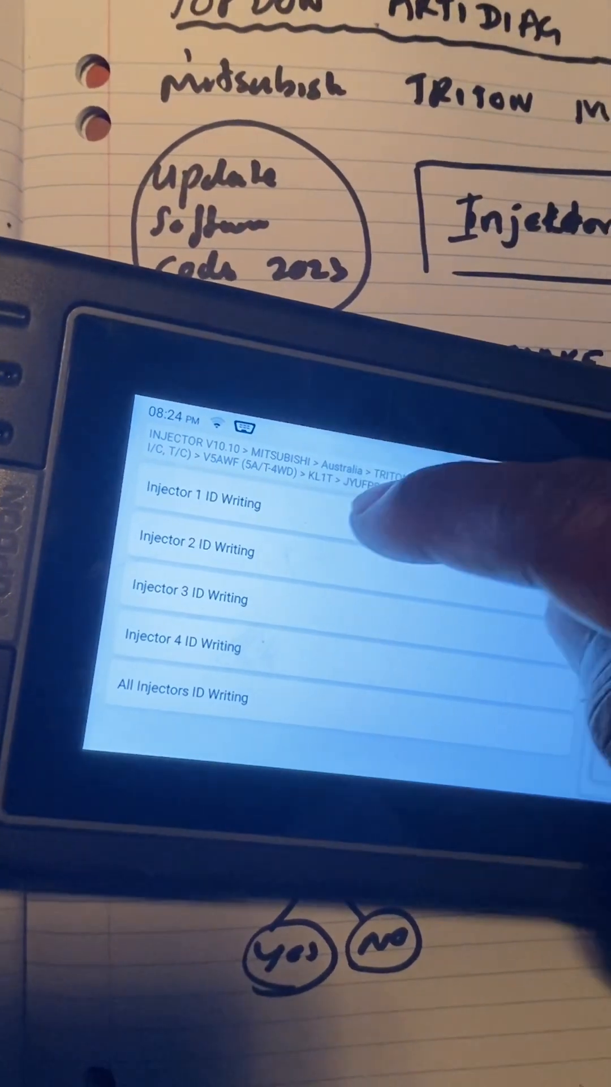
# Step: Start Injector 1 ID Writing, then cancel the manual Input Value entry
pyautogui.click(201, 503)
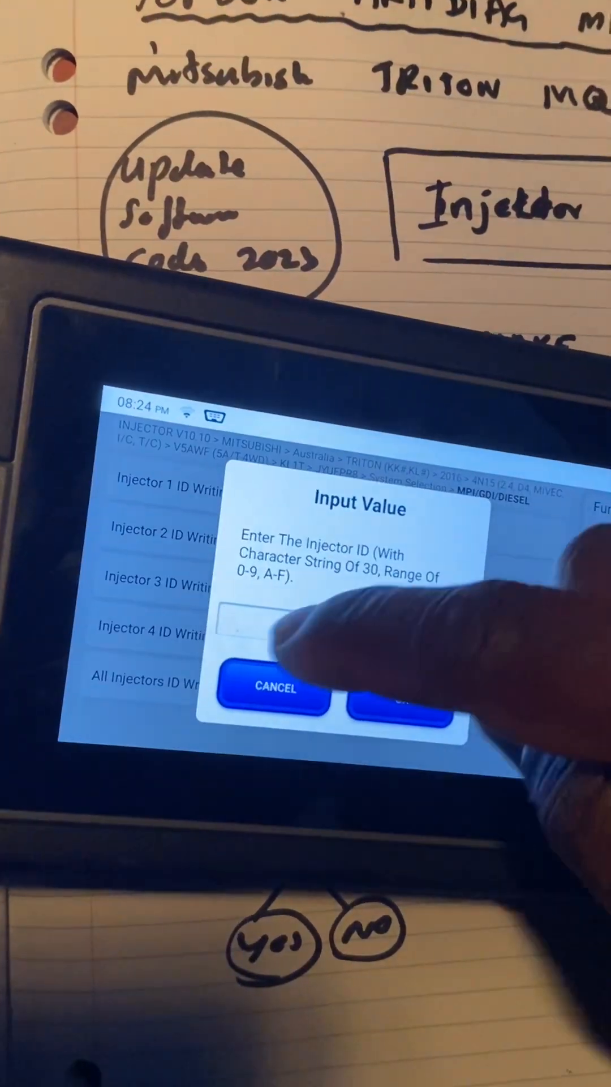
pyautogui.click(274, 687)
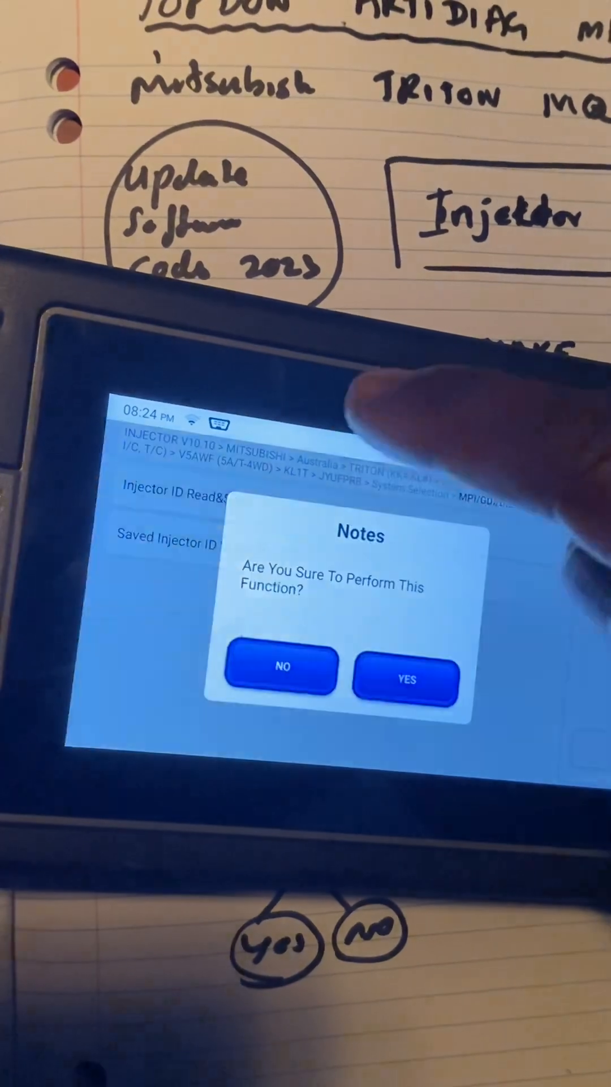
# Step: Write the injector IDs to the ECU, acknowledge 'Succeeded To Write', and leave the functions list
pyautogui.click(405, 679)
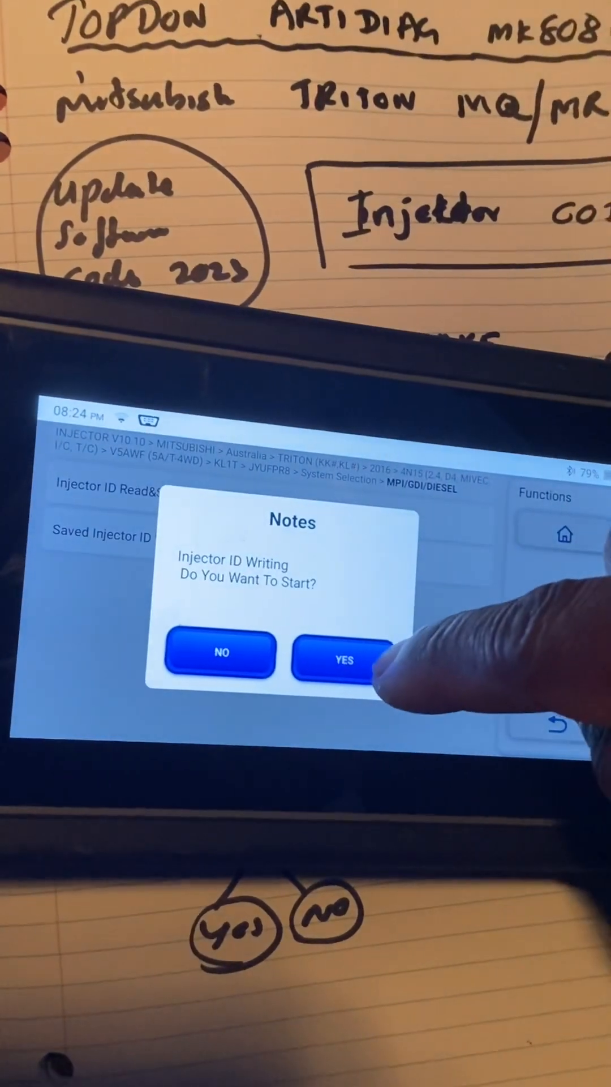
pyautogui.click(341, 659)
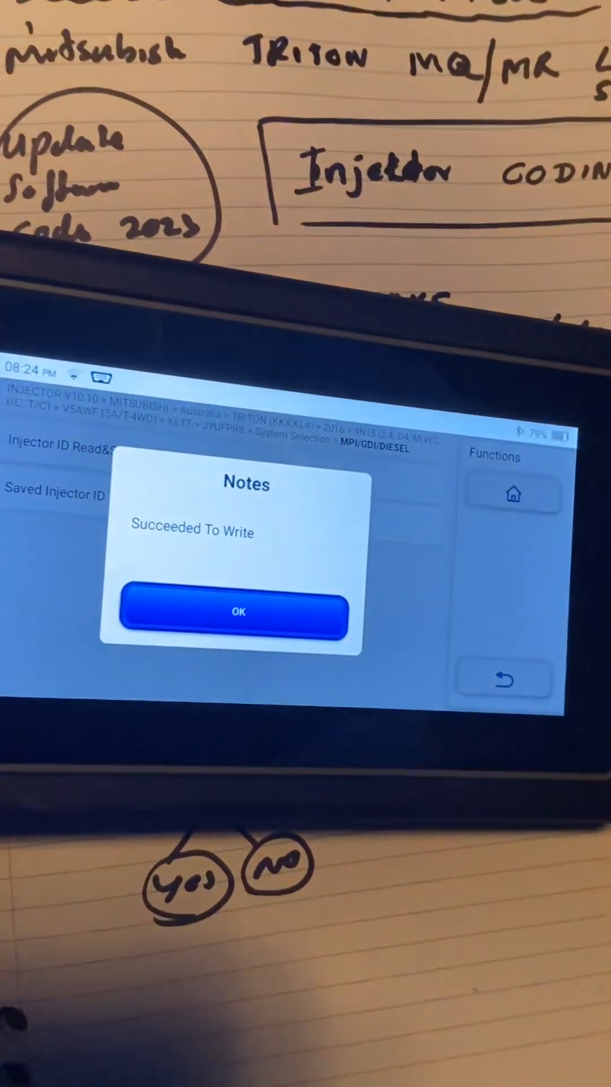
pyautogui.click(238, 612)
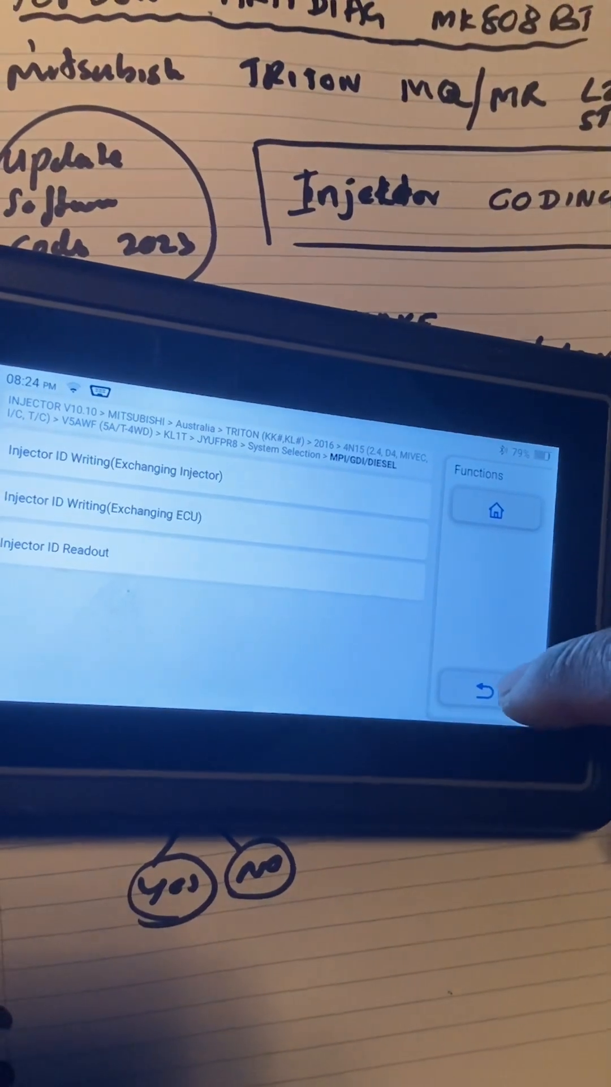
pyautogui.click(114, 470)
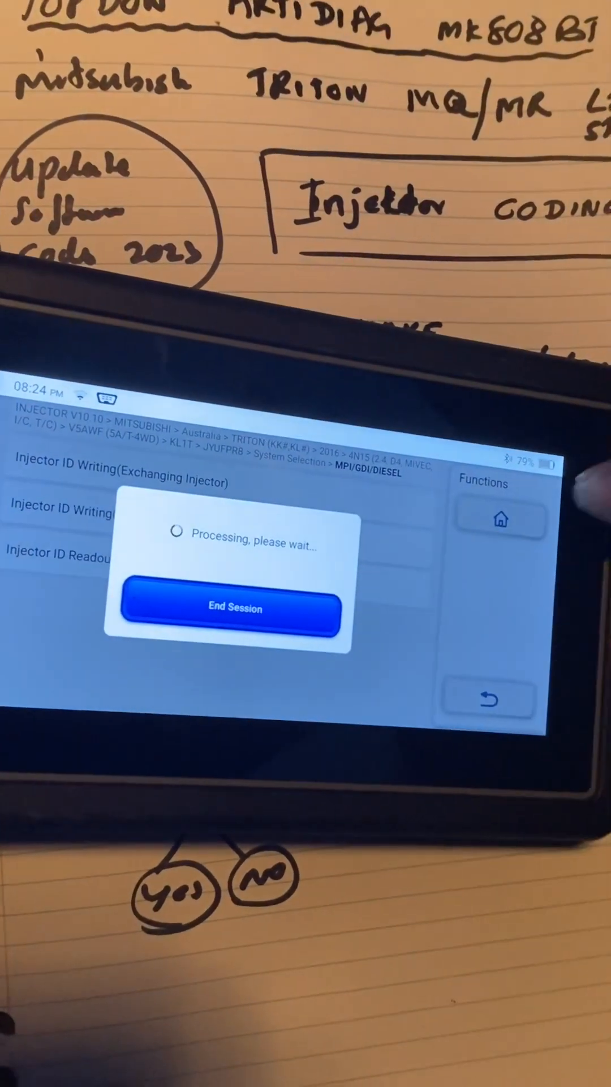
# Step: End the diagnostic session and return to the home page of service function tiles
pyautogui.click(234, 609)
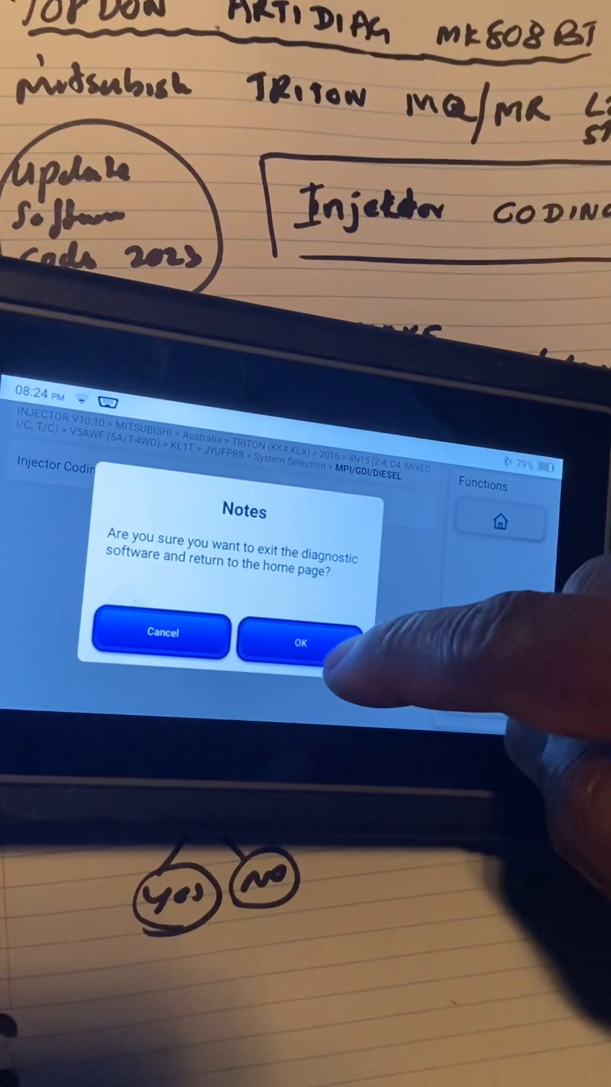
pyautogui.click(298, 643)
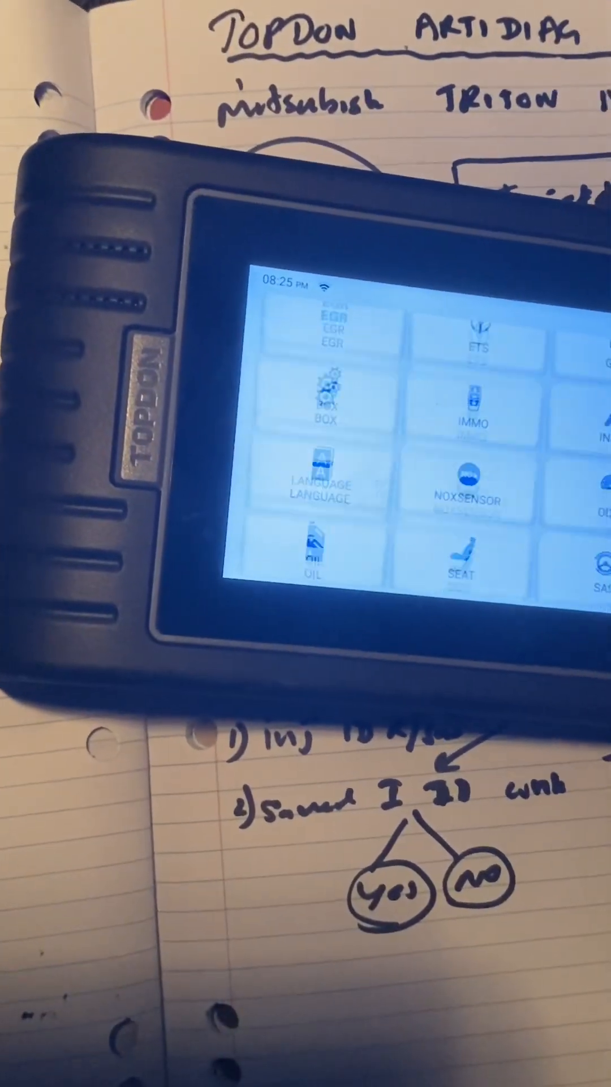
pyautogui.scroll(-3)
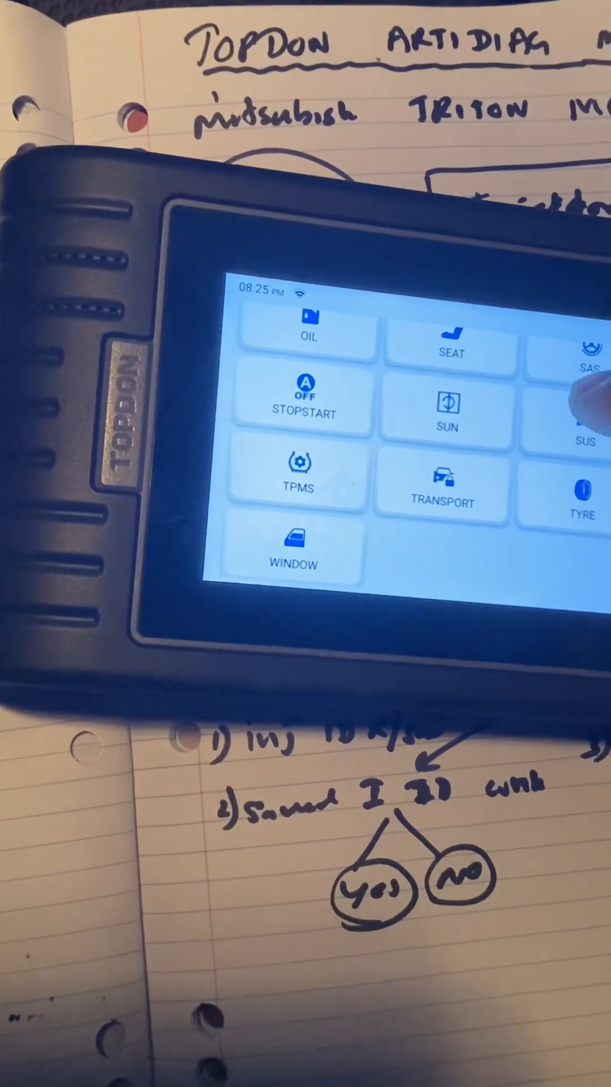